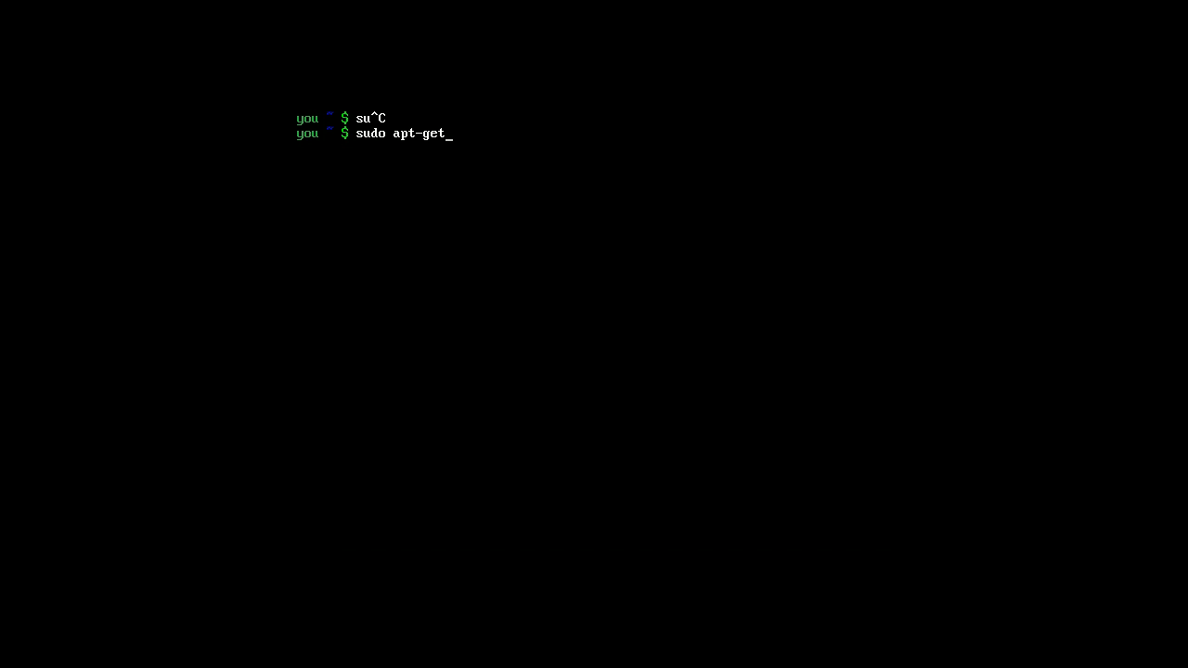
Step: Cancel the half-typed 'sudo apt-get install' command with Ctrl+C
text(install)
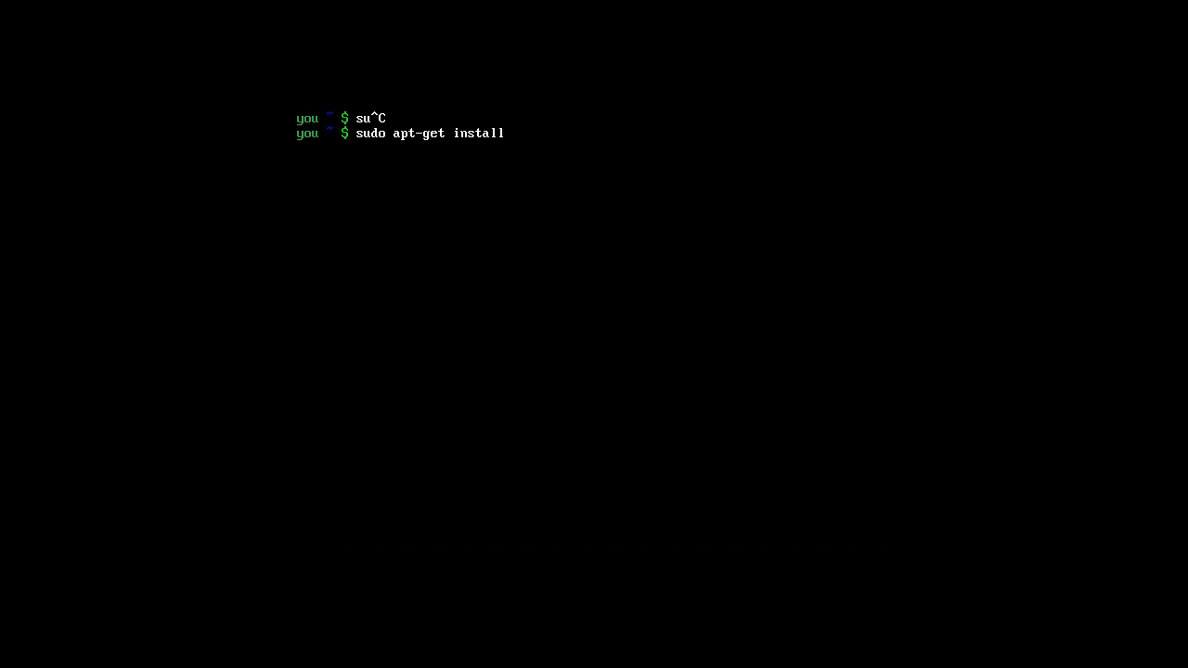
key(ctrl+c)
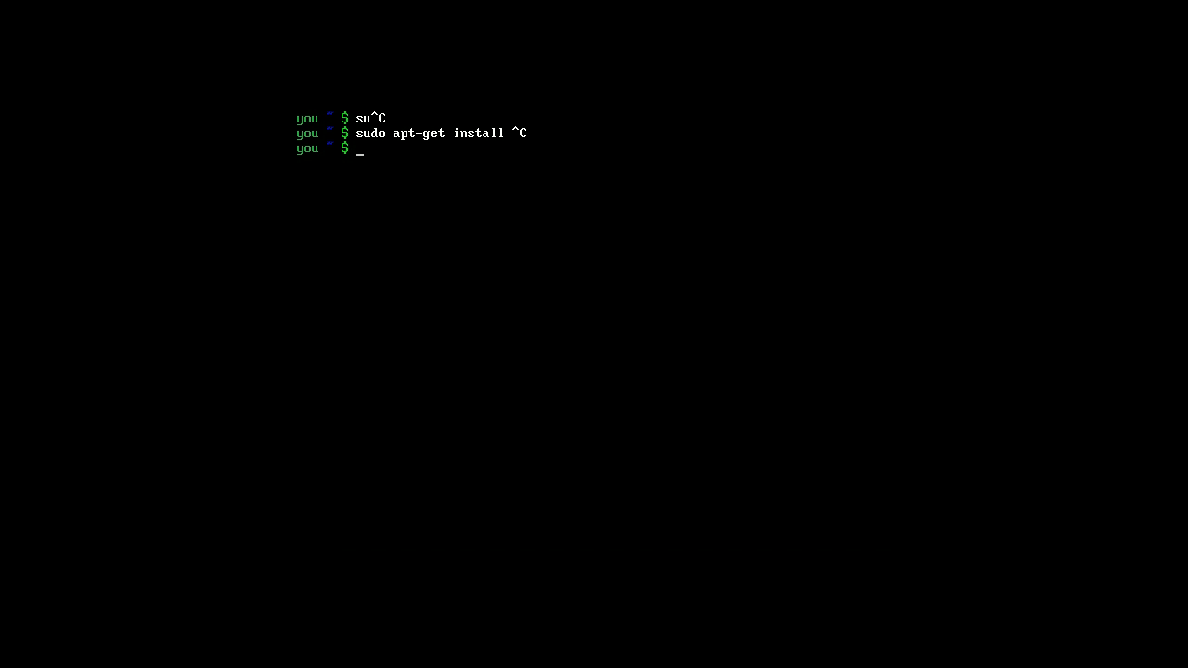
Step: Run 'su' and submit a password, which ends in authentication failure
text(su)
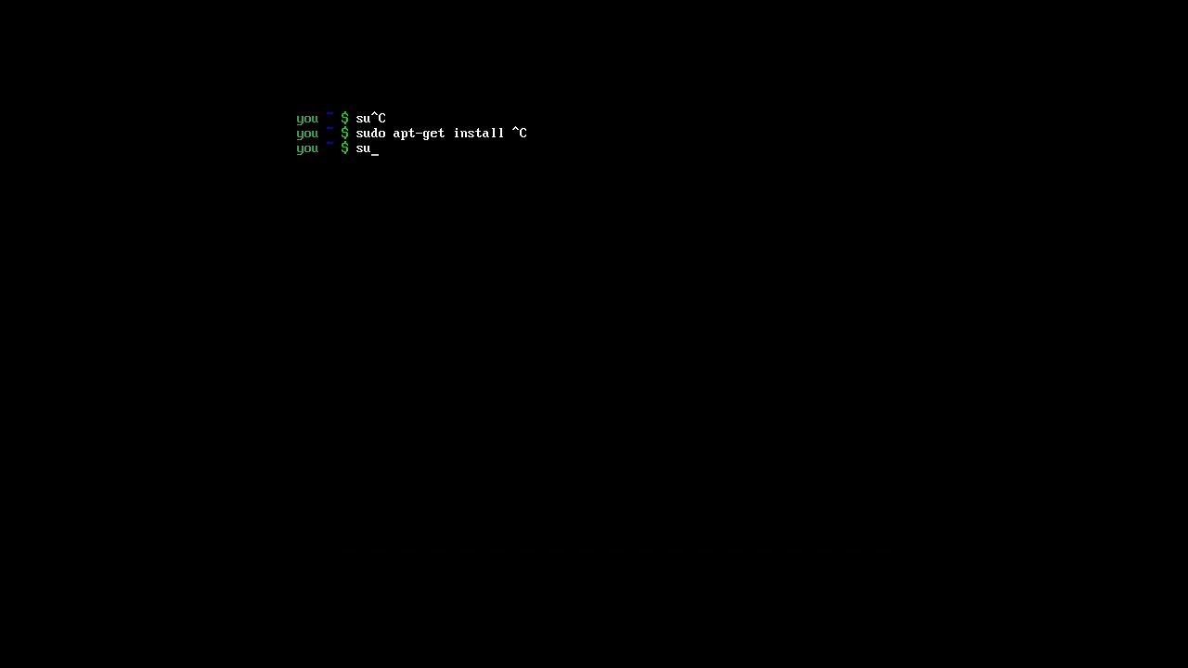
key(Return)
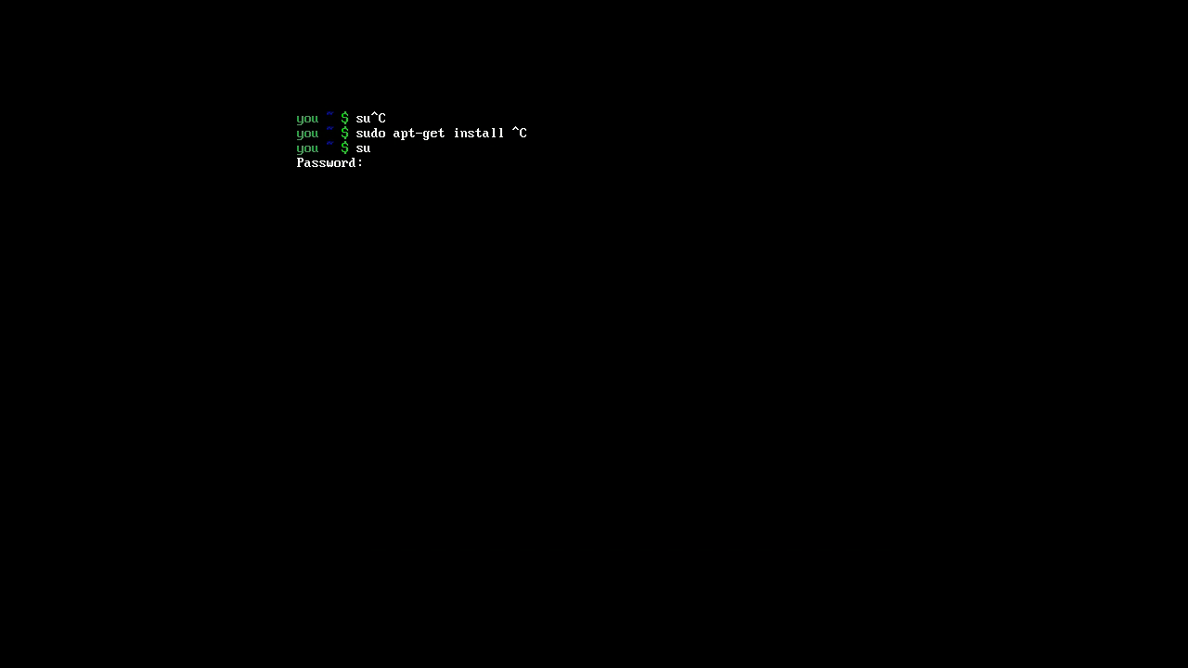
key(Return)
text(sudo su)
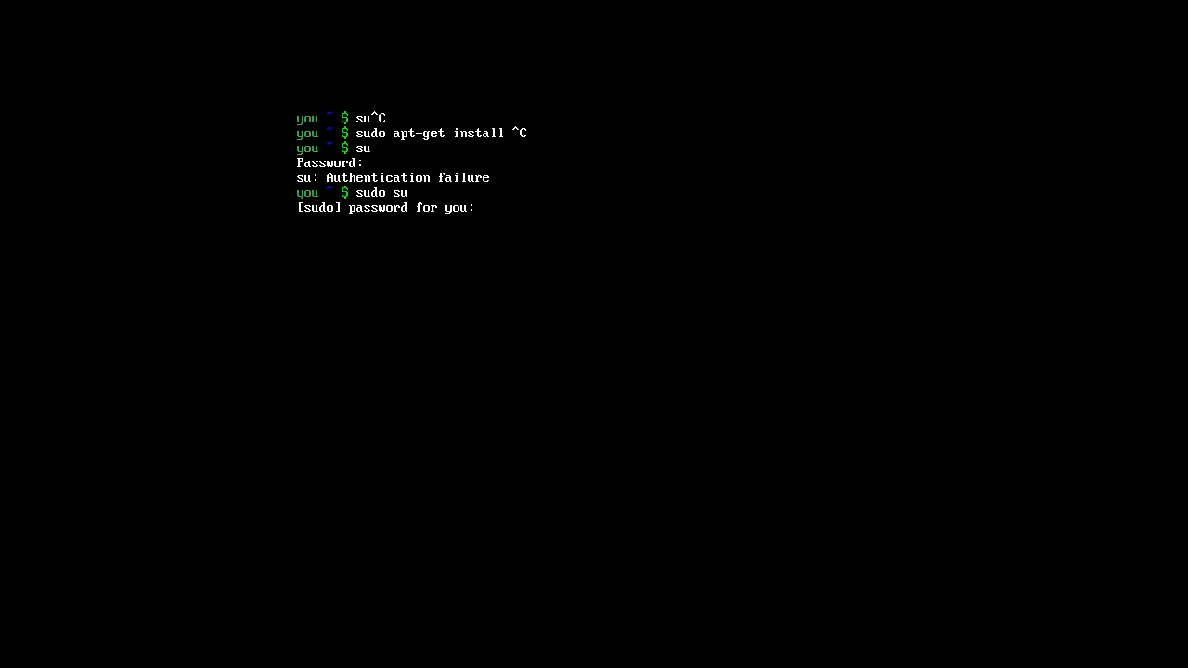
Step: Submit the user password to 'sudo su' to reach the root # prompt
key(Return)
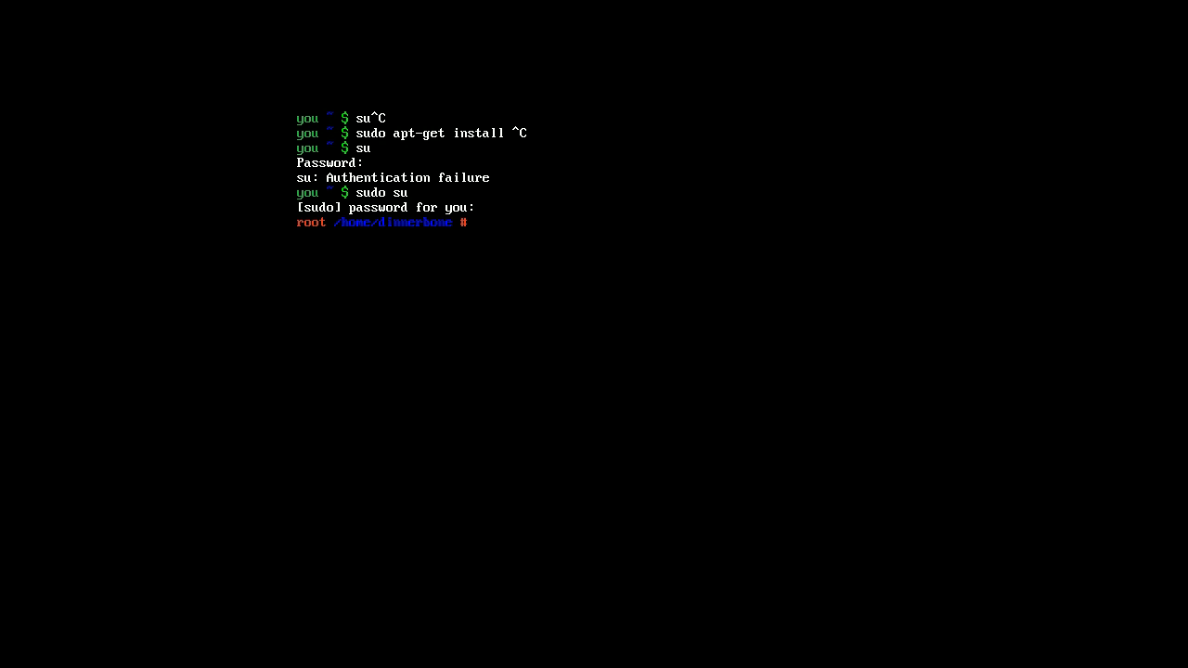